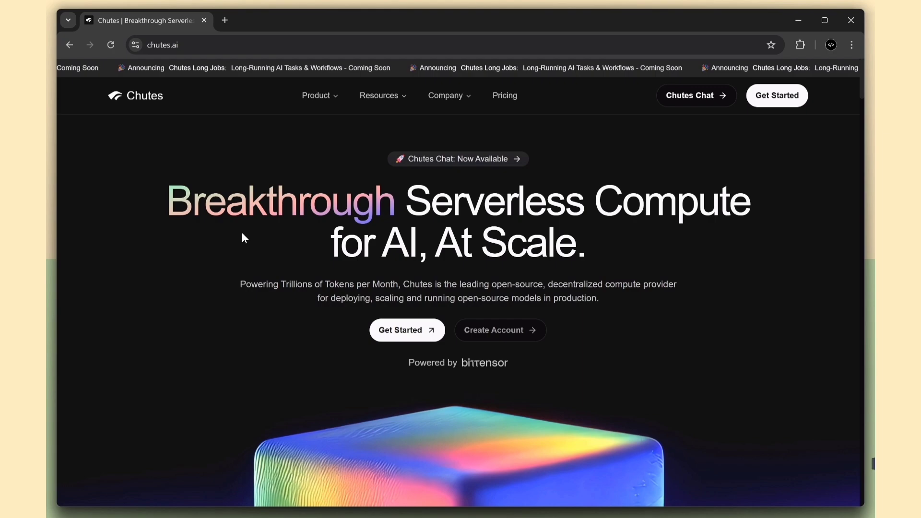
{"action": "mouse_move", "coordinate": [196, 237]}
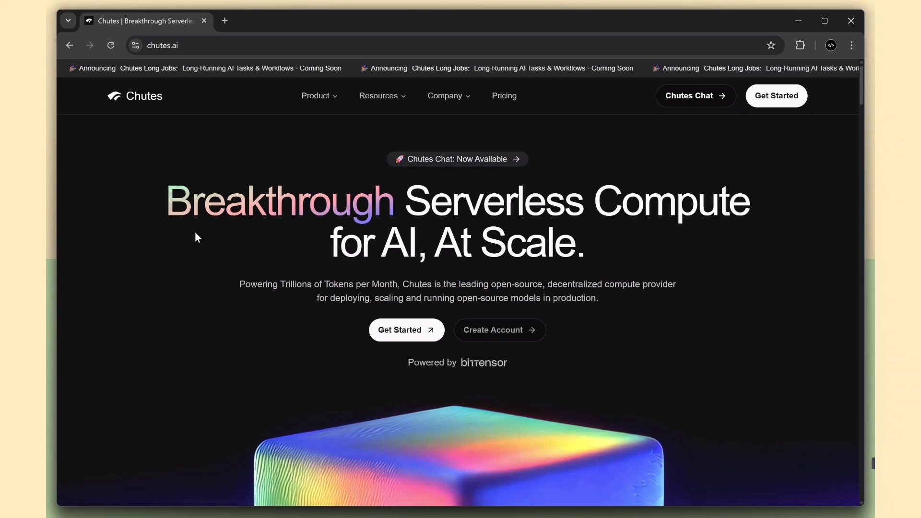
{"action": "mouse_move", "coordinate": [452, 255]}
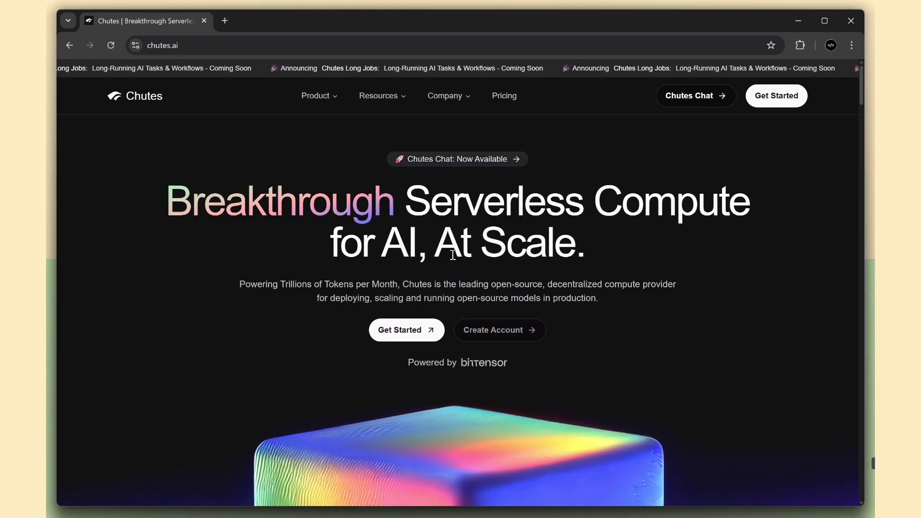
Scroll through the Chutes landing page before heading to pricing
{"action": "scroll", "scroll_direction": "down", "scroll_amount": 3}
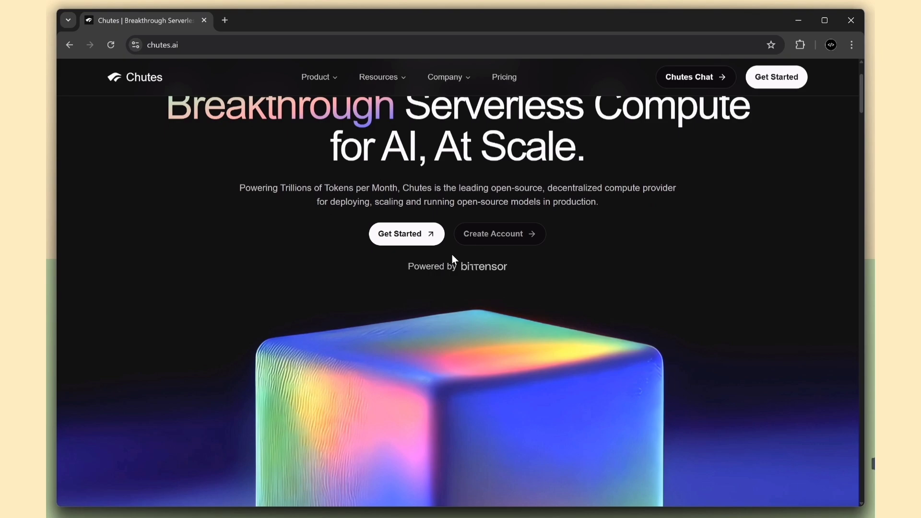
{"action": "scroll", "scroll_direction": "down", "scroll_amount": 3}
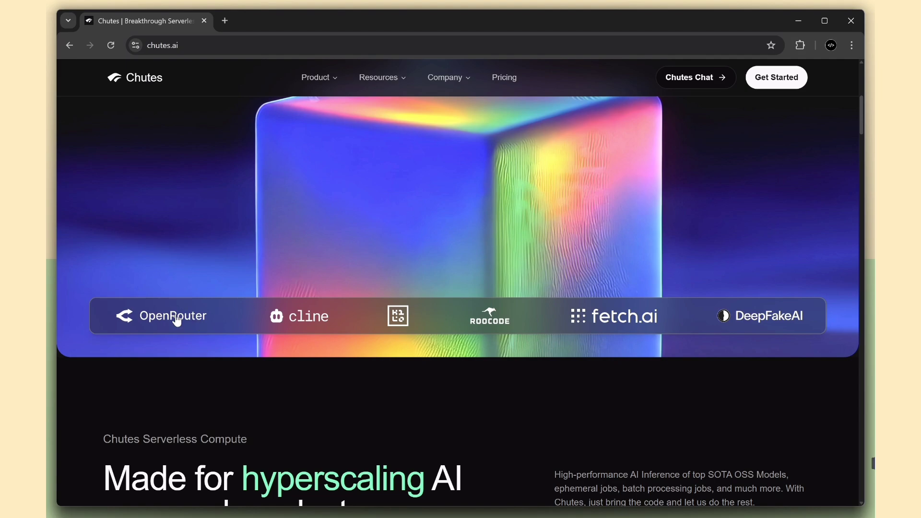
{"action": "mouse_move", "coordinate": [184, 326]}
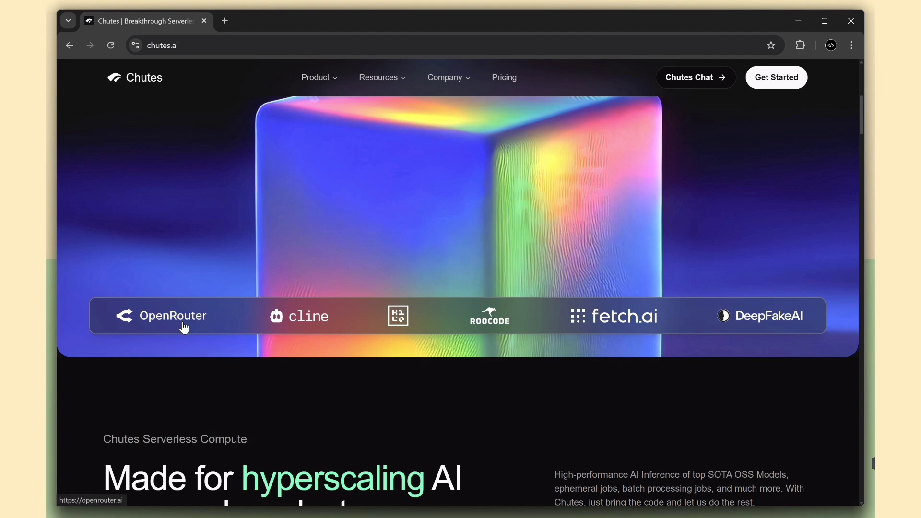
{"action": "mouse_move", "coordinate": [308, 339]}
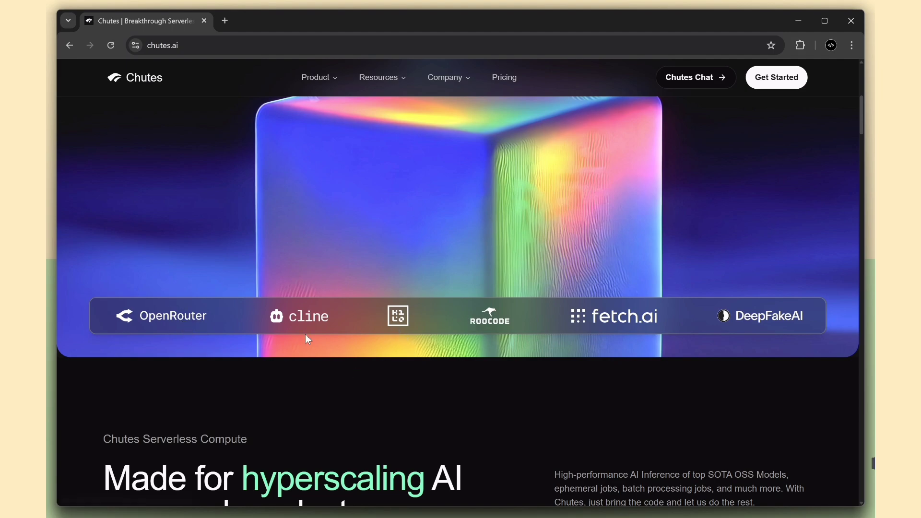
{"action": "scroll", "scroll_direction": "up", "scroll_amount": 3}
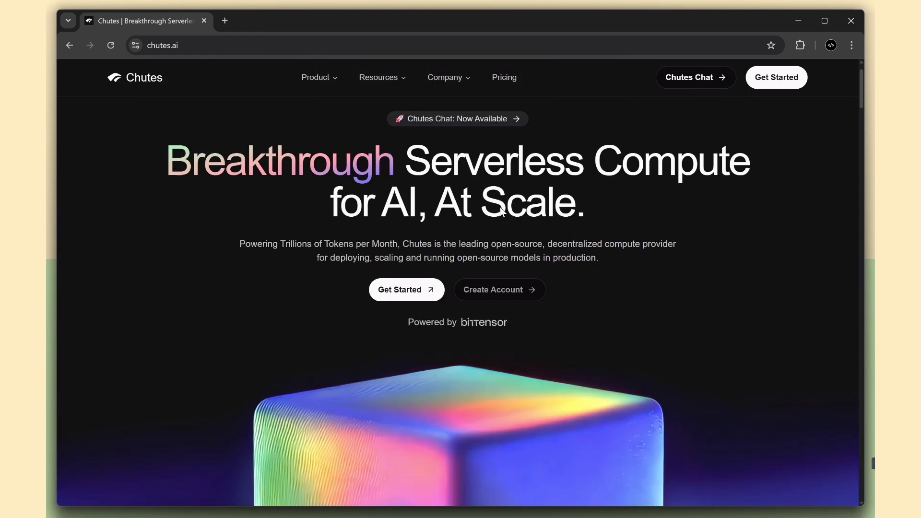
Review the pricing plans, noting the Base plan's 300 daily requests
{"action": "left_click", "coordinate": [504, 77]}
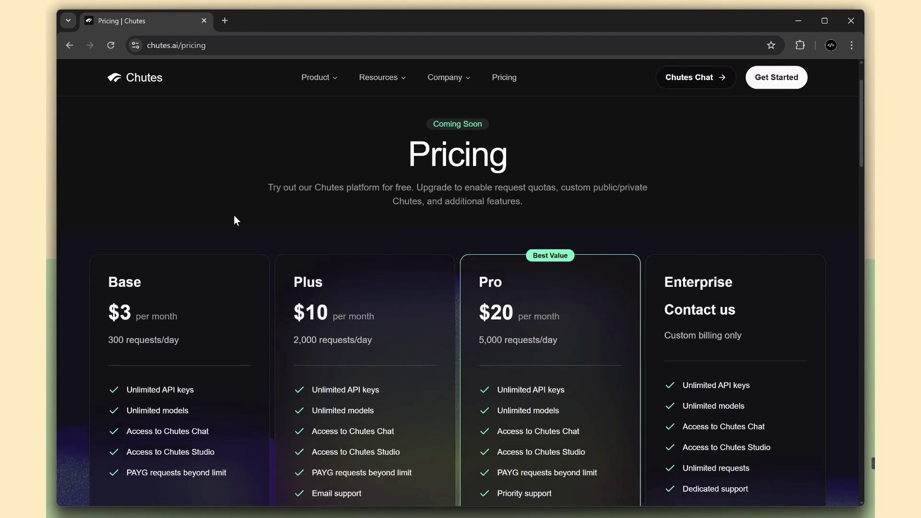
{"action": "scroll", "scroll_direction": "down", "scroll_amount": 3}
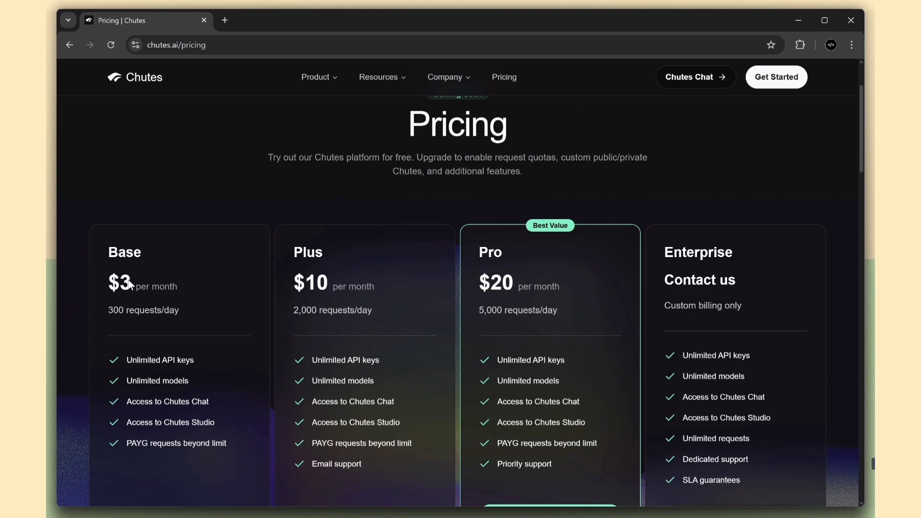
{"action": "double_click", "coordinate": [116, 310]}
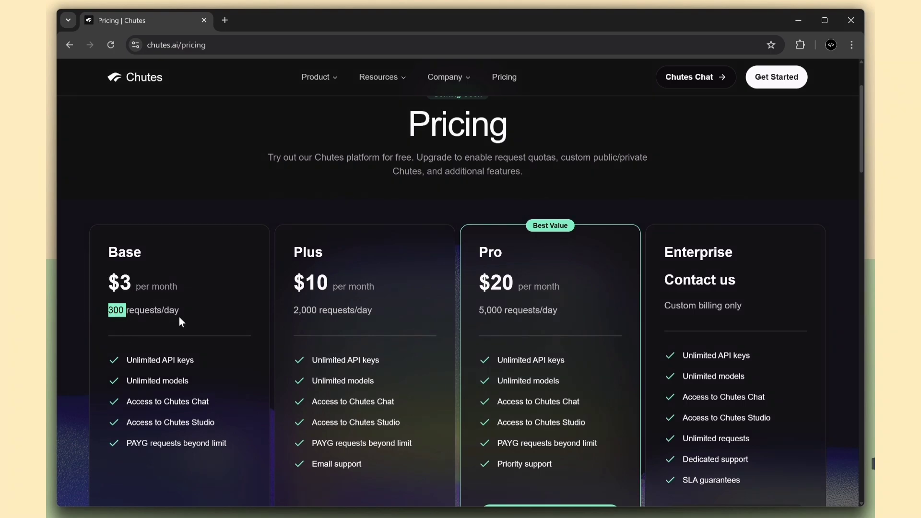
{"action": "scroll", "scroll_direction": "up", "scroll_amount": 3}
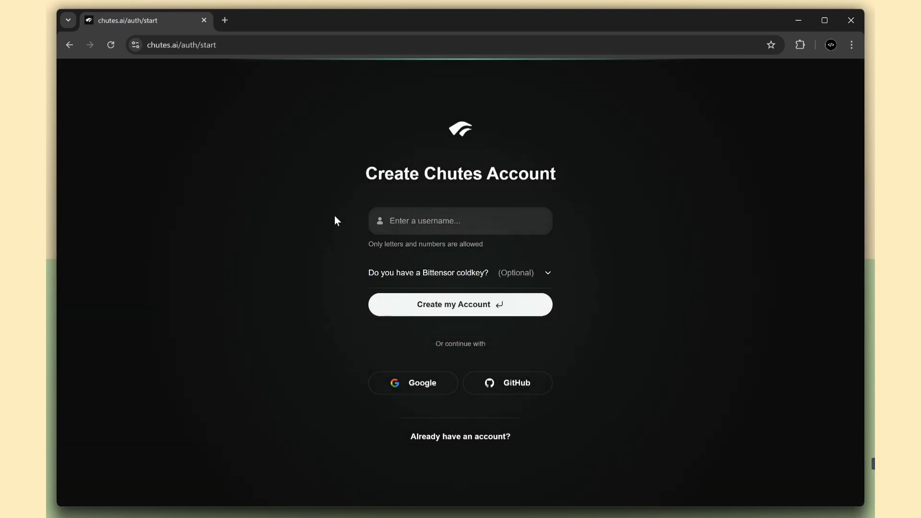
Create a Chutes account with username 'cap2025013' and continue past the fingerprint warning
{"action": "type", "text": "cap20250"}
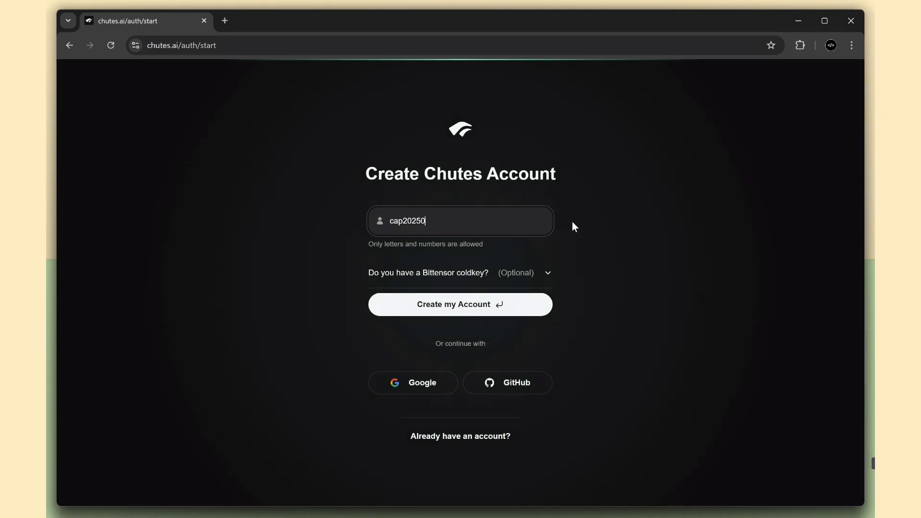
{"action": "type", "text": "1"}
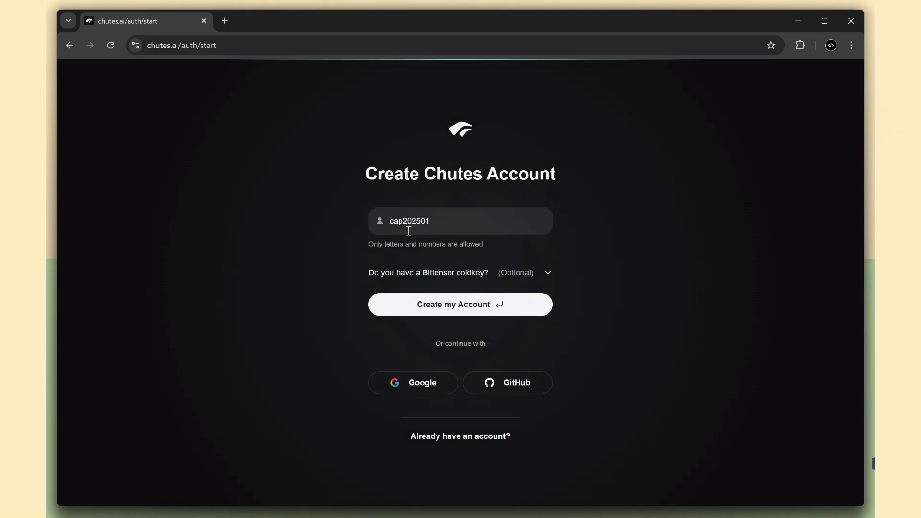
{"action": "mouse_move", "coordinate": [448, 221]}
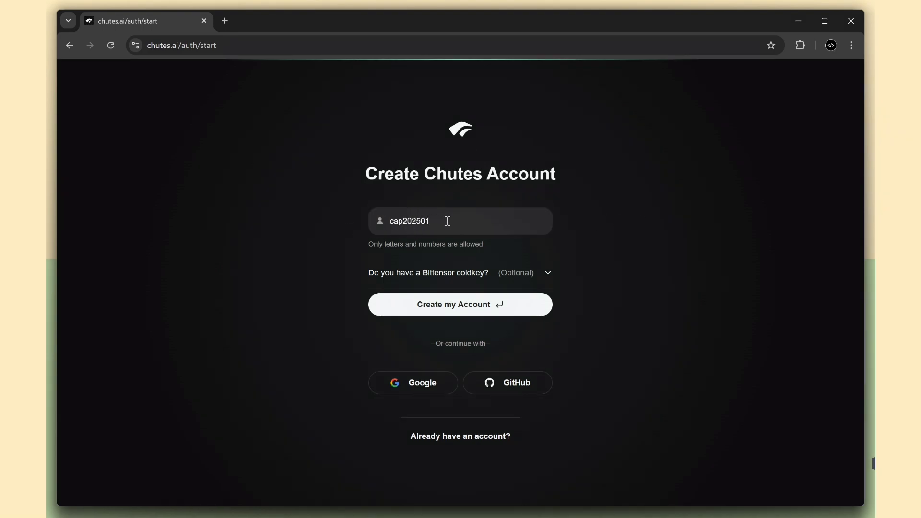
{"action": "type", "text": "3"}
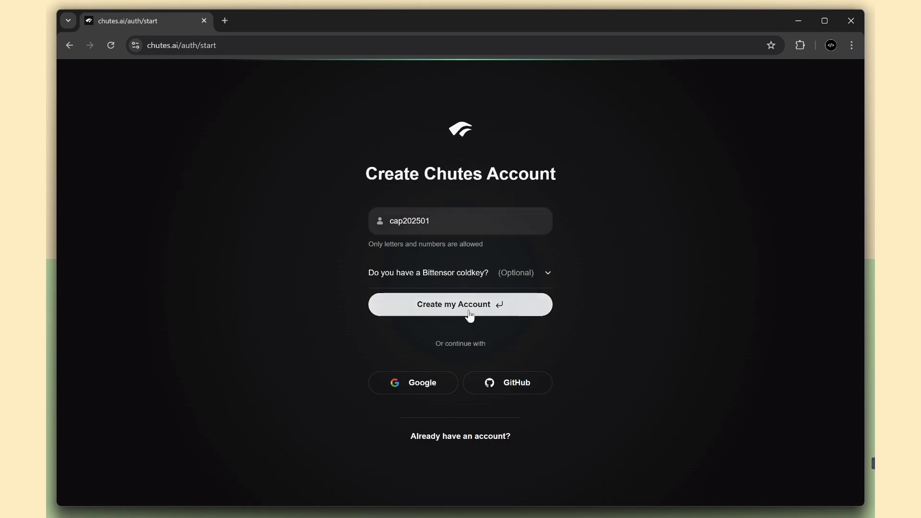
{"action": "left_click", "coordinate": [460, 304]}
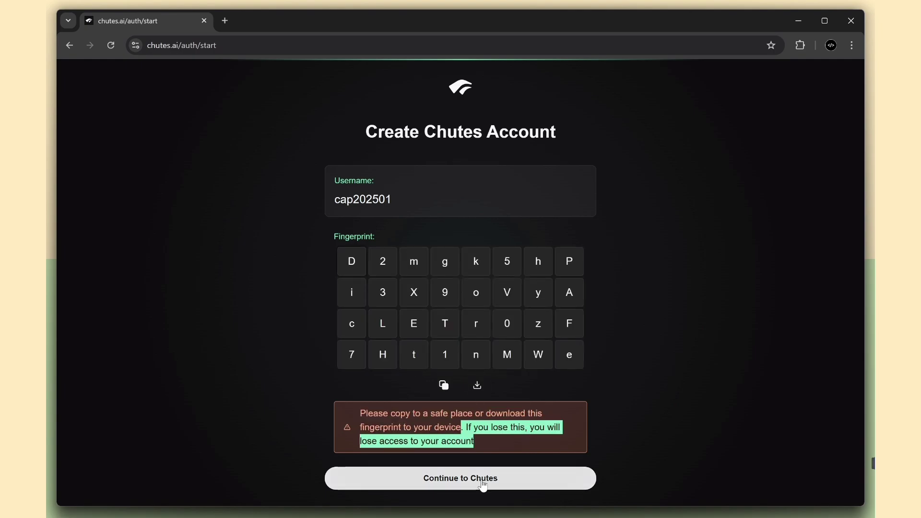
{"action": "left_click", "coordinate": [459, 478]}
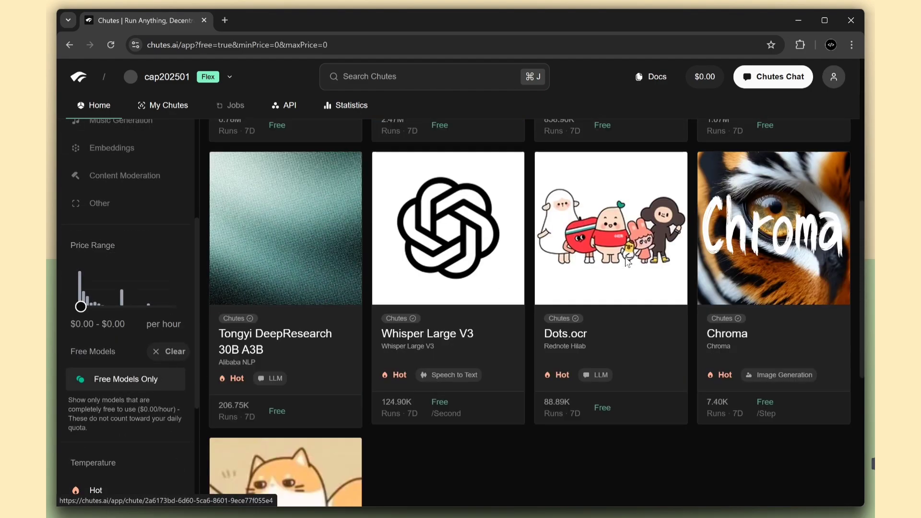
{"action": "scroll", "scroll_direction": "down", "scroll_amount": 3}
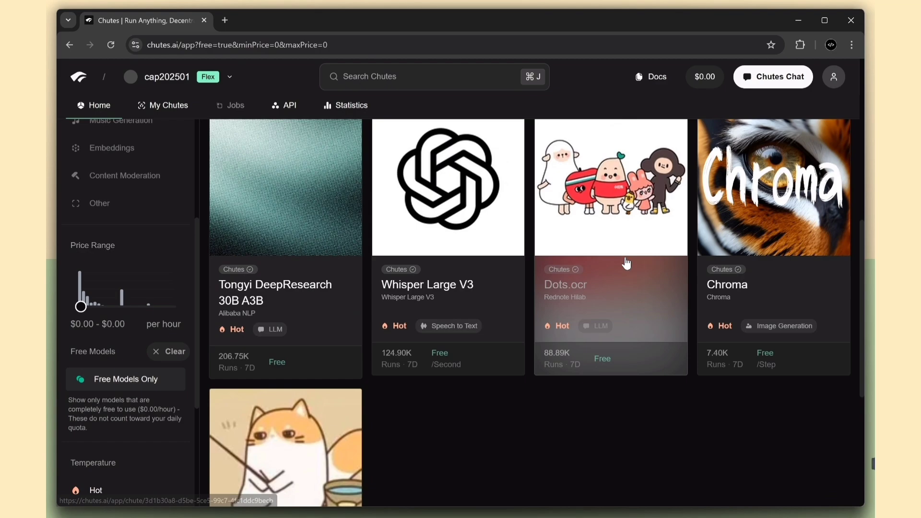
{"action": "scroll", "scroll_direction": "up", "scroll_amount": 3}
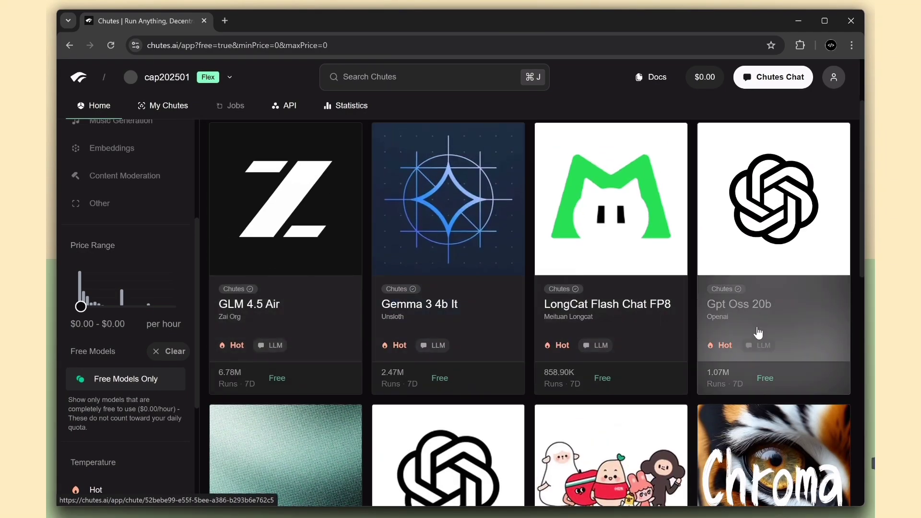
{"action": "scroll", "scroll_direction": "down", "scroll_amount": 3}
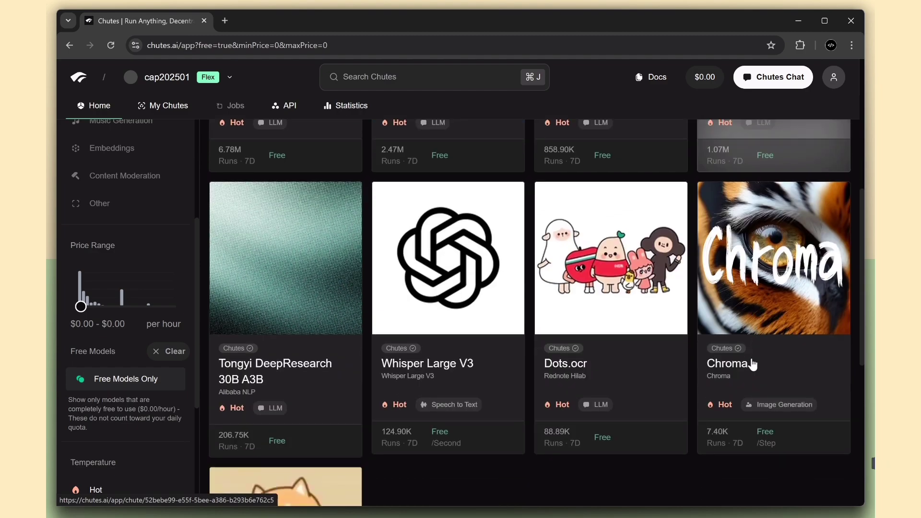
{"action": "scroll", "scroll_direction": "down", "scroll_amount": 3}
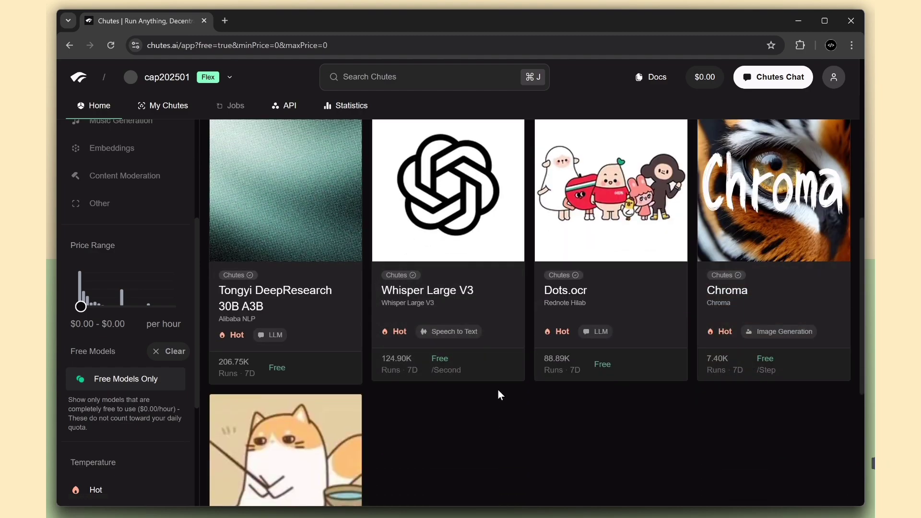
{"action": "scroll", "scroll_direction": "down", "scroll_amount": 3}
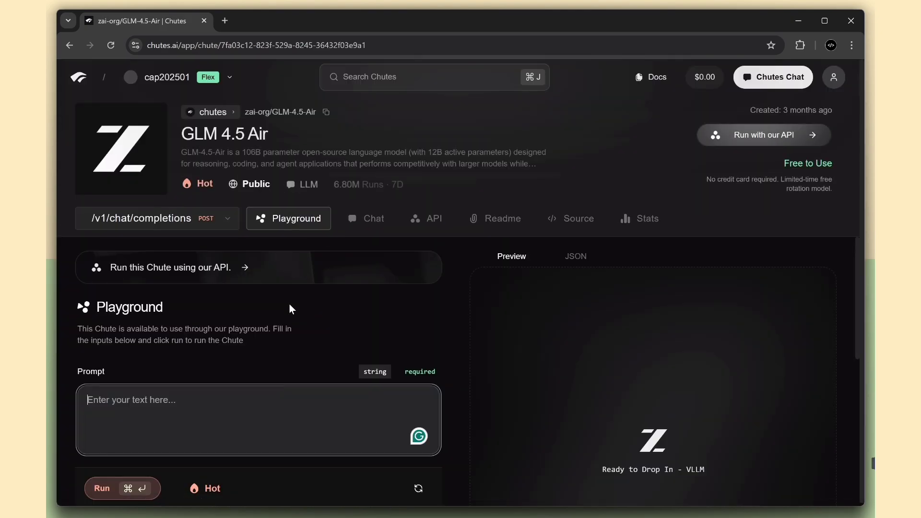
Run the prompt 'Hi' against GLM 4.5 Air in the playground
{"action": "type", "text": "Hi"}
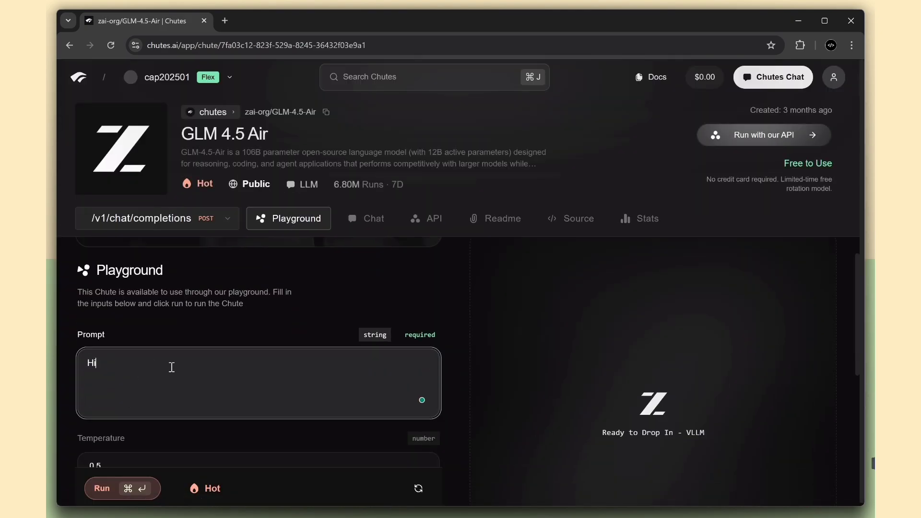
{"action": "left_click", "coordinate": [122, 488]}
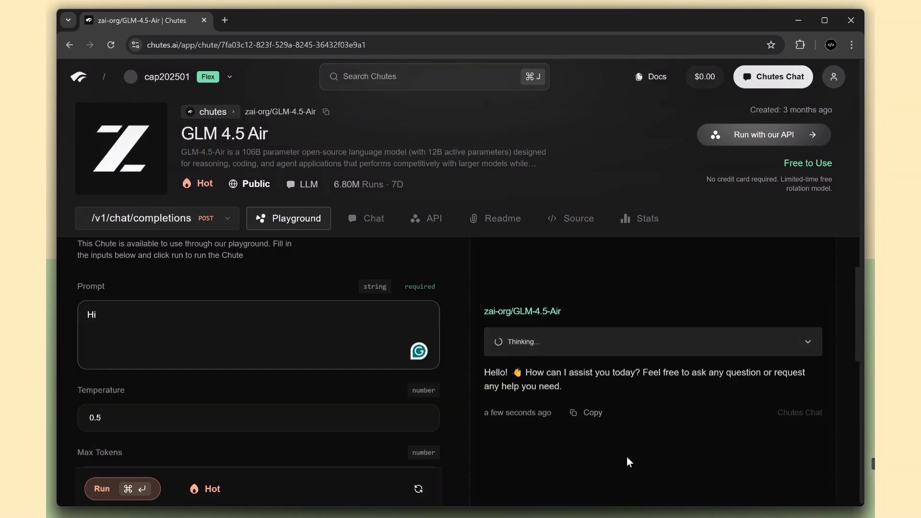
View GLM 4.5 Air's curl chat-completions API example
{"action": "left_click", "coordinate": [426, 218]}
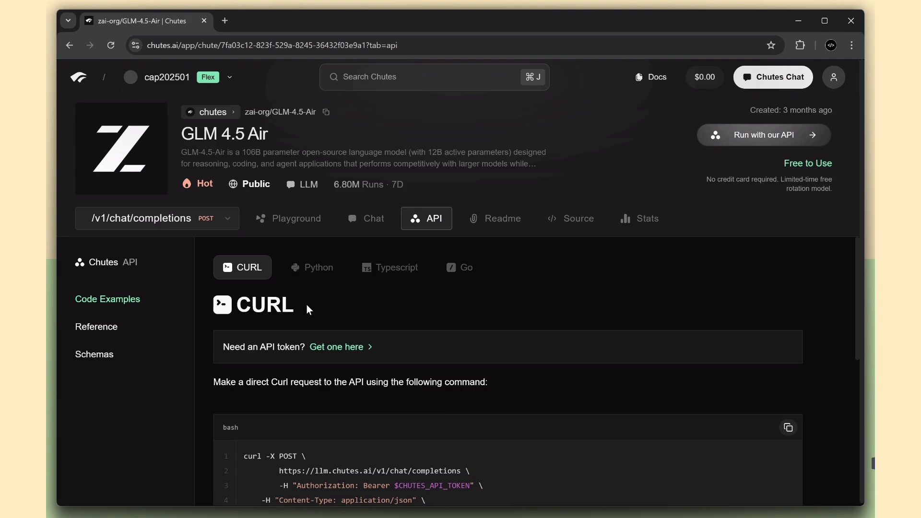
{"action": "scroll", "scroll_direction": "down", "scroll_amount": 3}
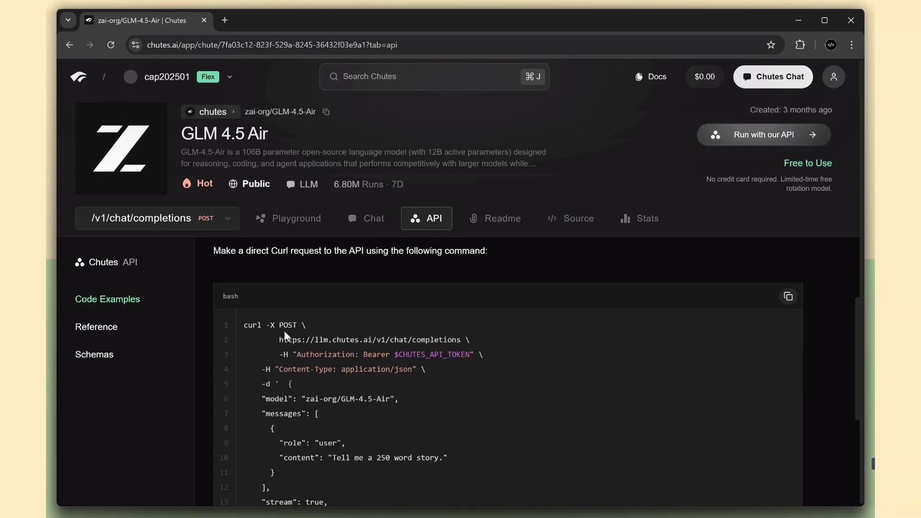
{"action": "mouse_move", "coordinate": [283, 338]}
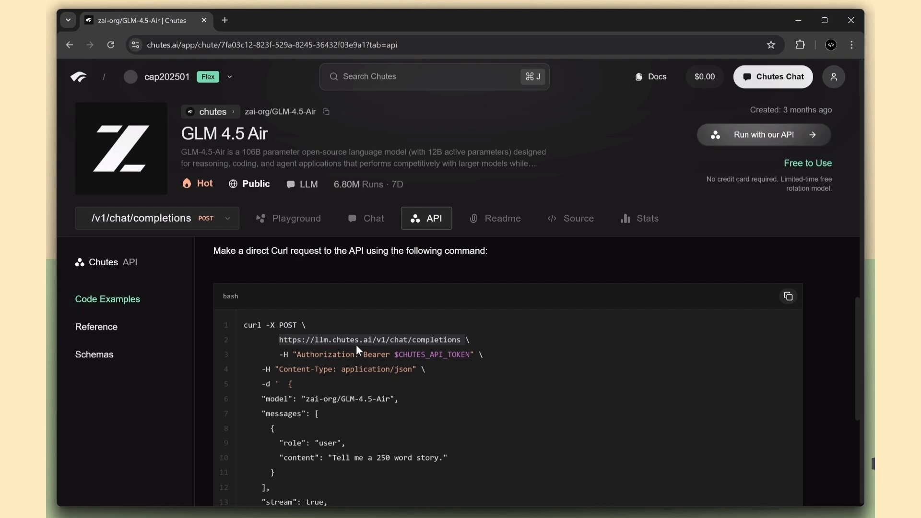
{"action": "mouse_move", "coordinate": [340, 365]}
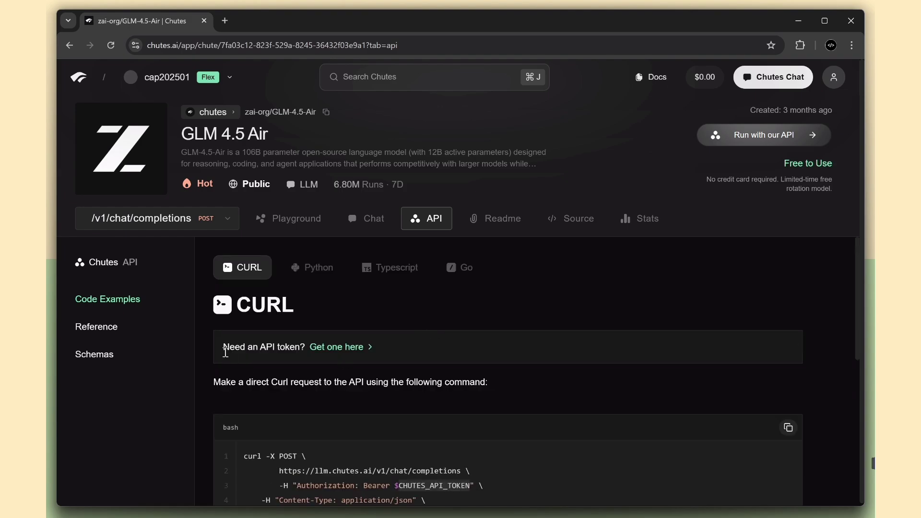
{"action": "mouse_move", "coordinate": [337, 346]}
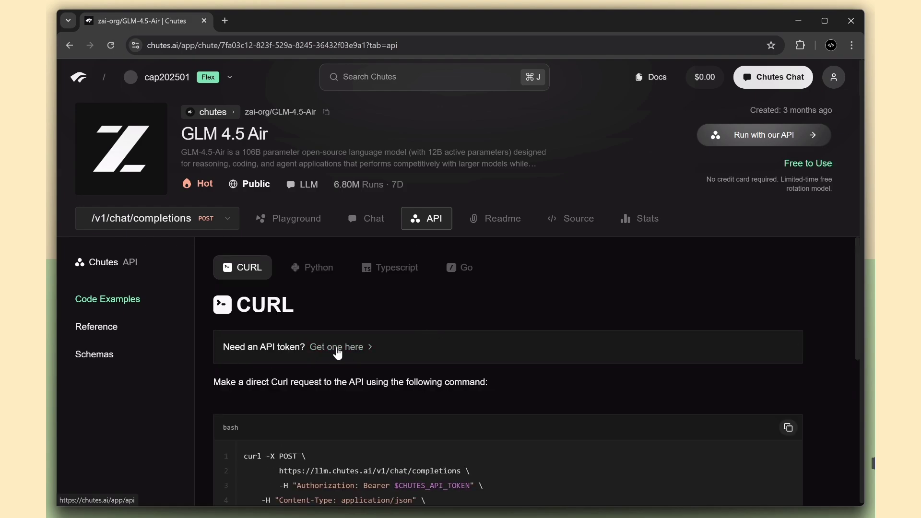
Create an API key named 'demo' and return to the GLM 4.5 Air API examples
{"action": "left_click", "coordinate": [336, 347]}
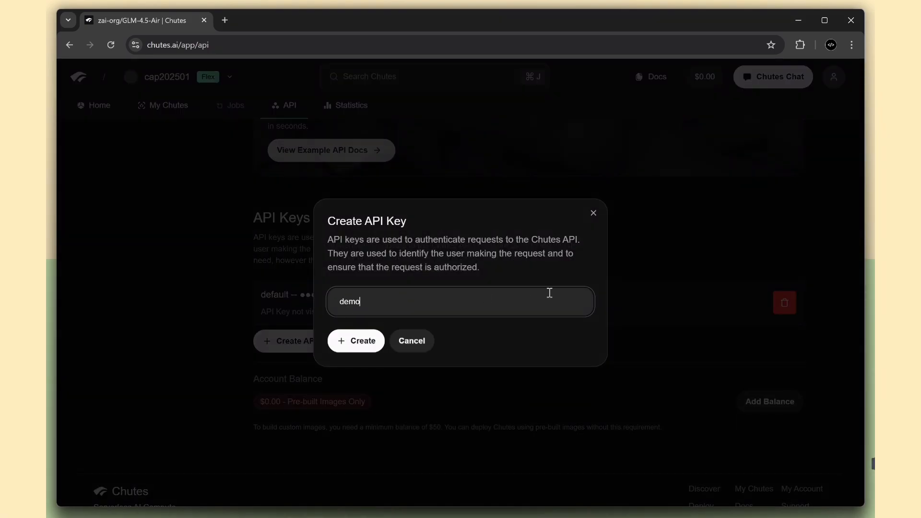
{"action": "left_click", "coordinate": [355, 341]}
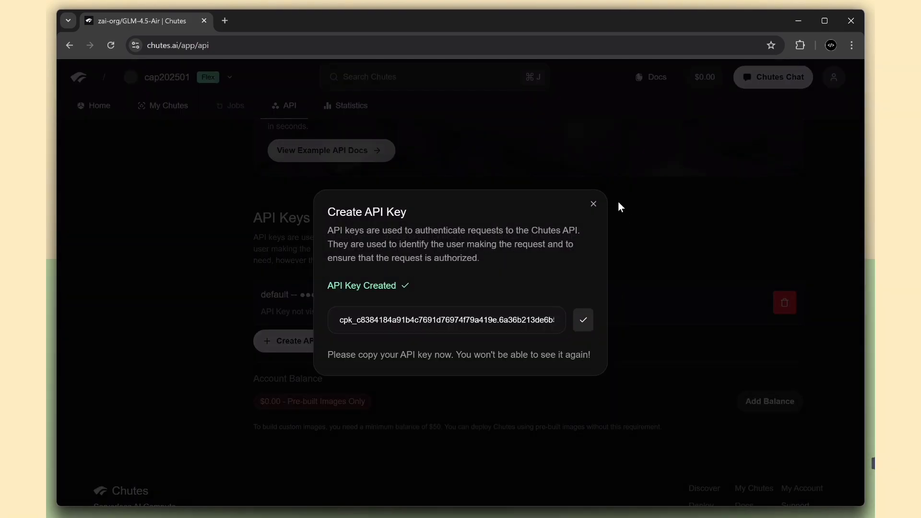
{"action": "left_click", "coordinate": [593, 203]}
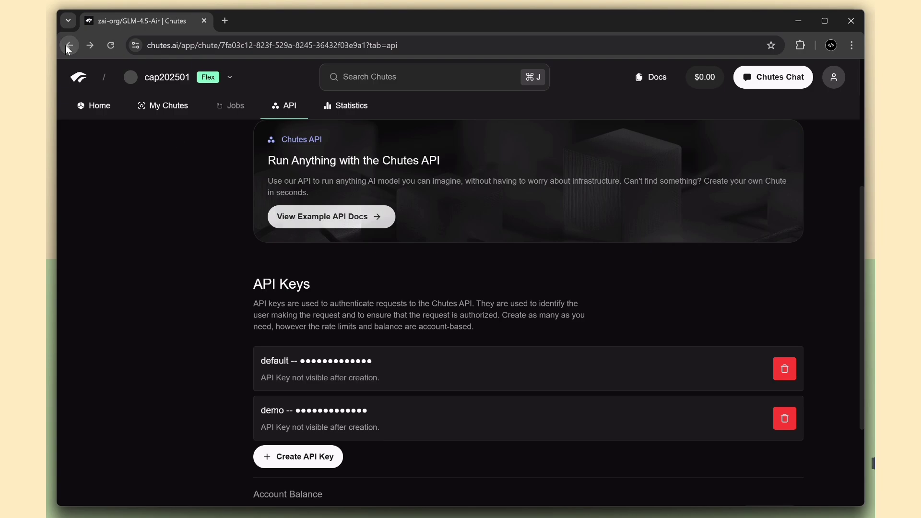
{"action": "left_click", "coordinate": [69, 45]}
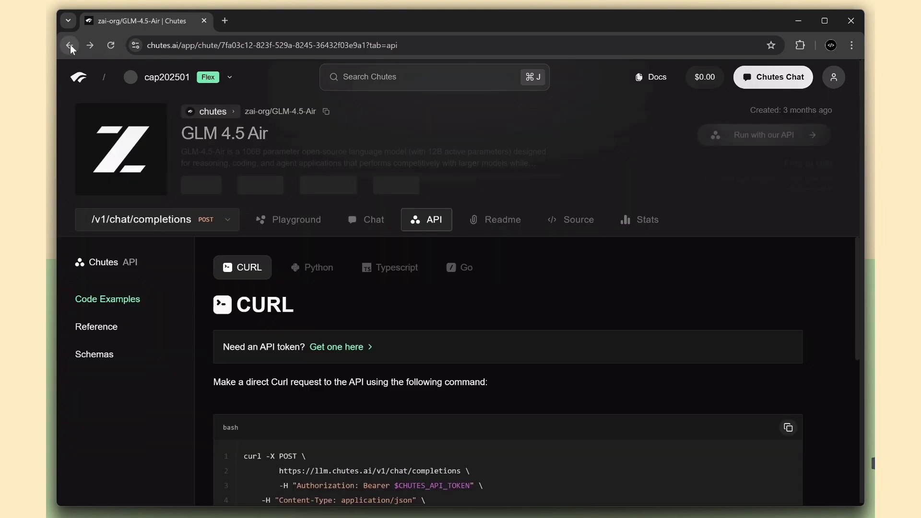
{"action": "scroll", "scroll_direction": "down", "scroll_amount": 3}
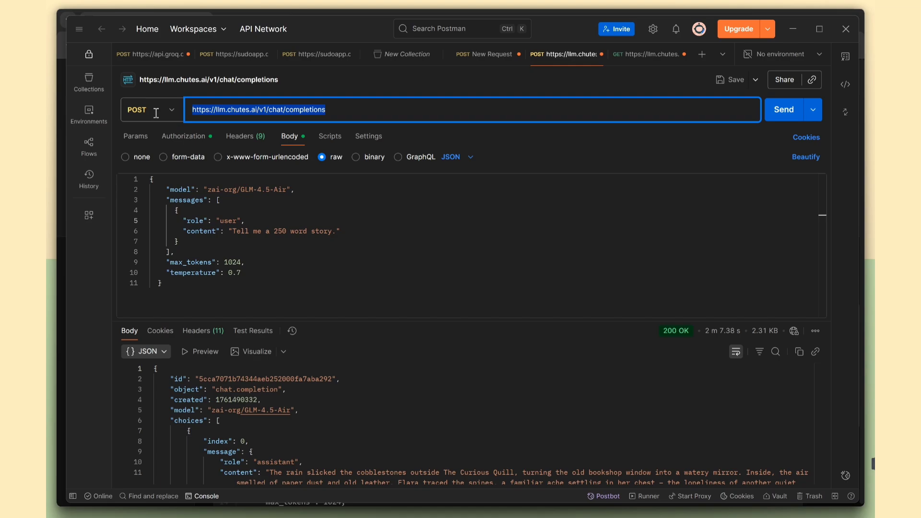
Inspect the Bearer Token authorization on the Postman chat-completions request
{"action": "left_click", "coordinate": [185, 135]}
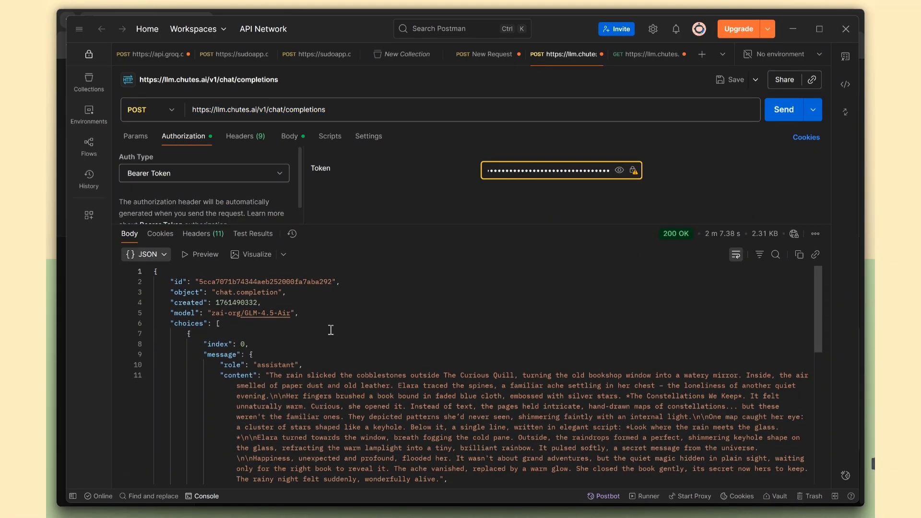
{"action": "left_click", "coordinate": [289, 135]}
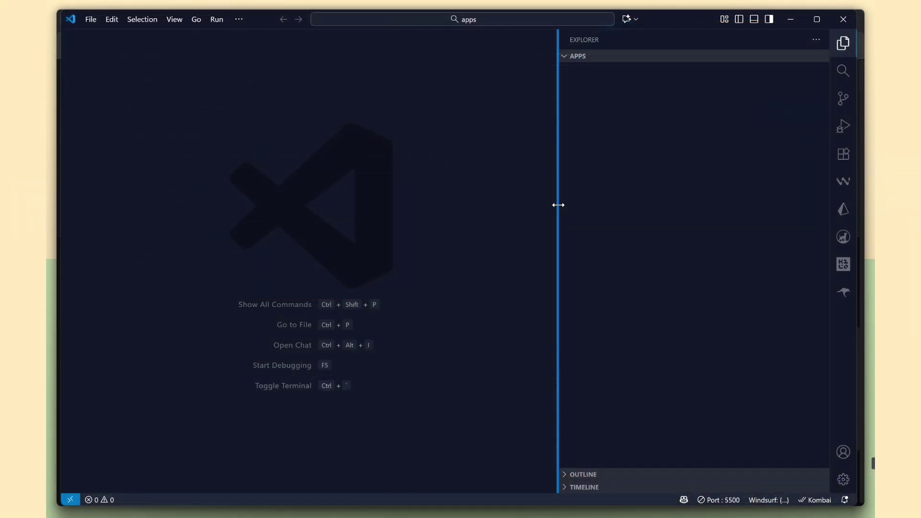
{"action": "mouse_move", "coordinate": [843, 294]}
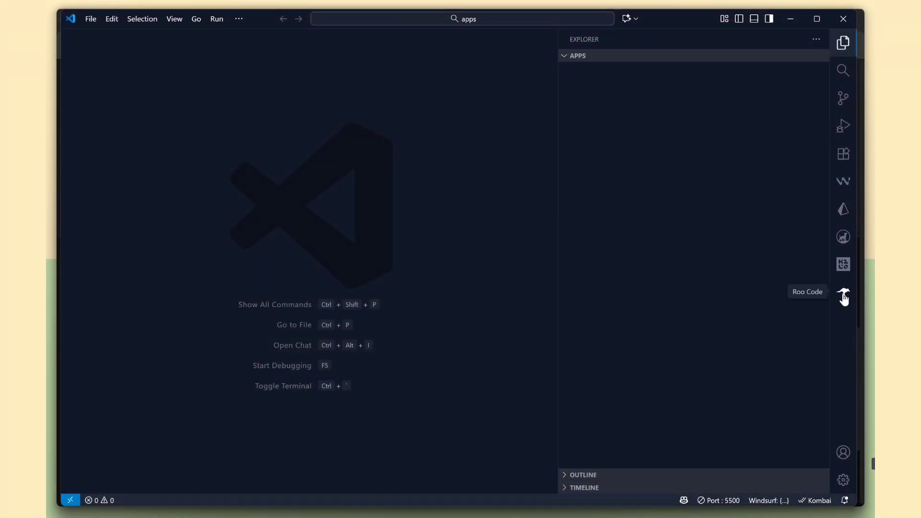
{"action": "left_click", "coordinate": [843, 153]}
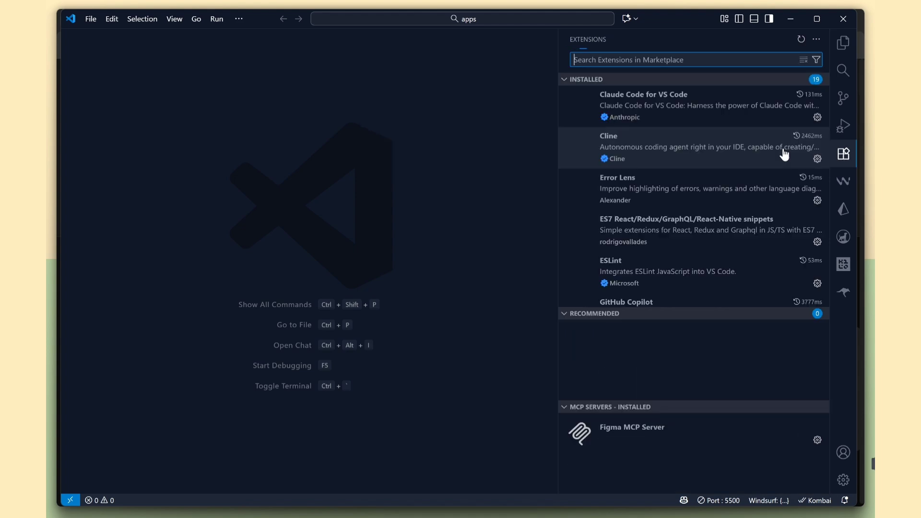
{"action": "type", "text": "kilo"}
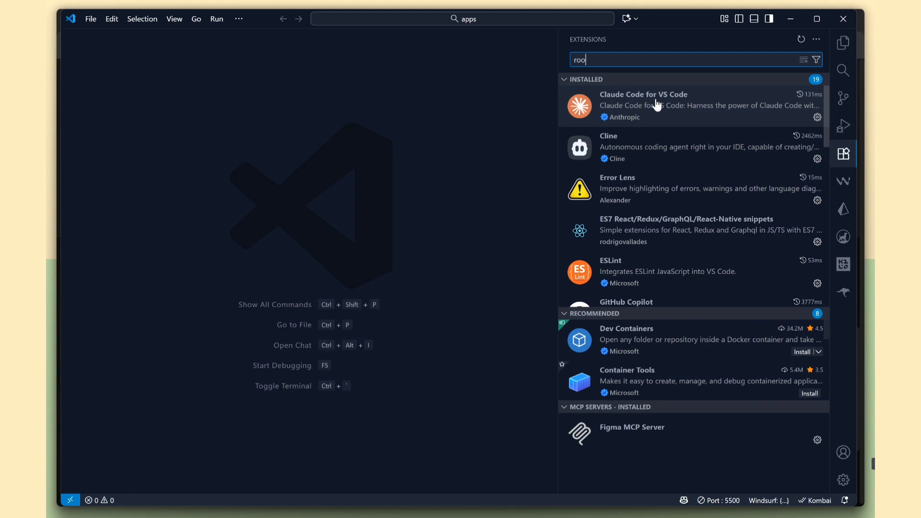
{"action": "type", "text": "col"}
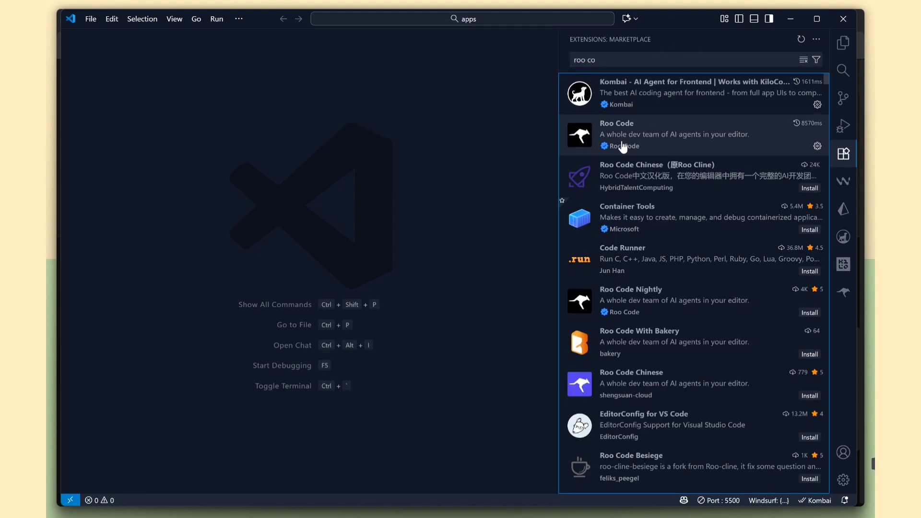
{"action": "left_click", "coordinate": [617, 136]}
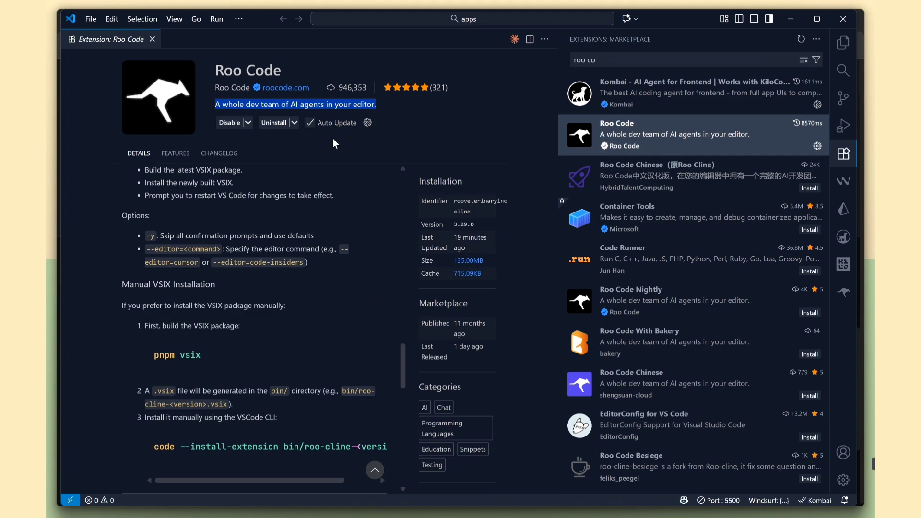
{"action": "left_click", "coordinate": [843, 42]}
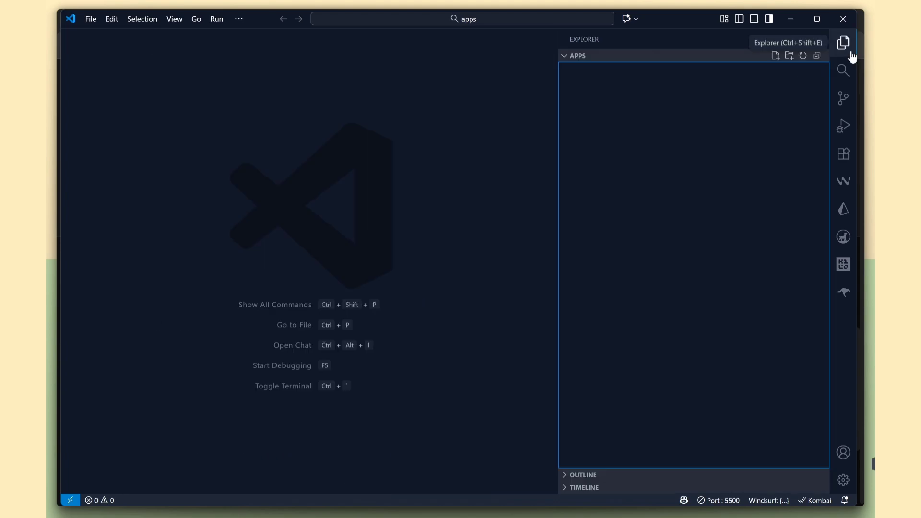
Select Chutes AI as Kilo Code's API provider
{"action": "left_click", "coordinate": [842, 264]}
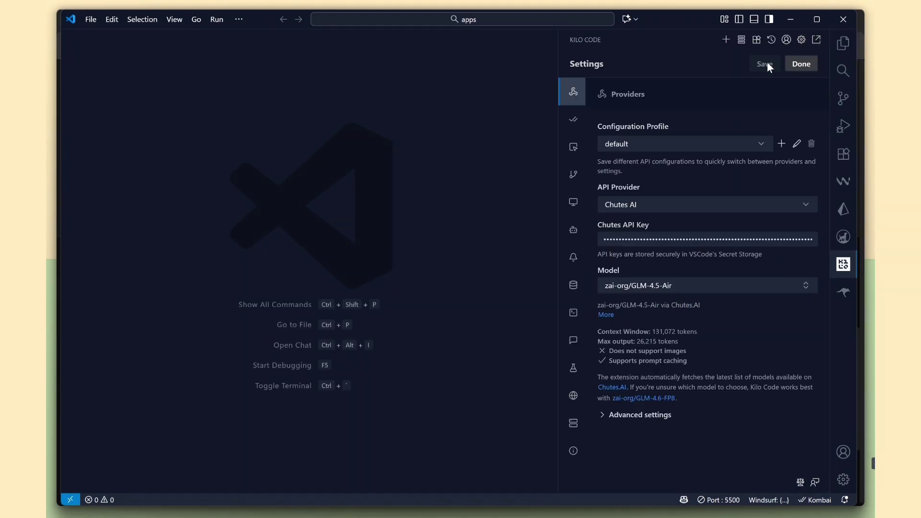
{"action": "left_click", "coordinate": [705, 204]}
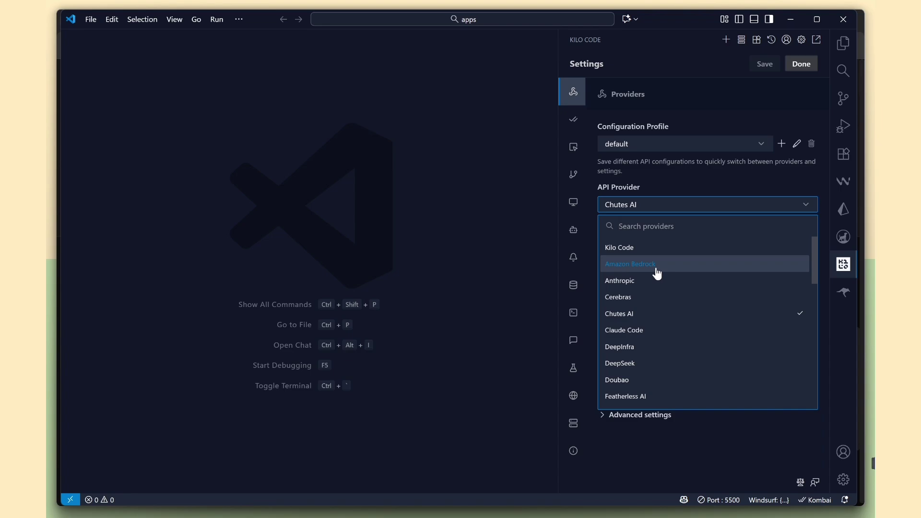
{"action": "left_click", "coordinate": [619, 313]}
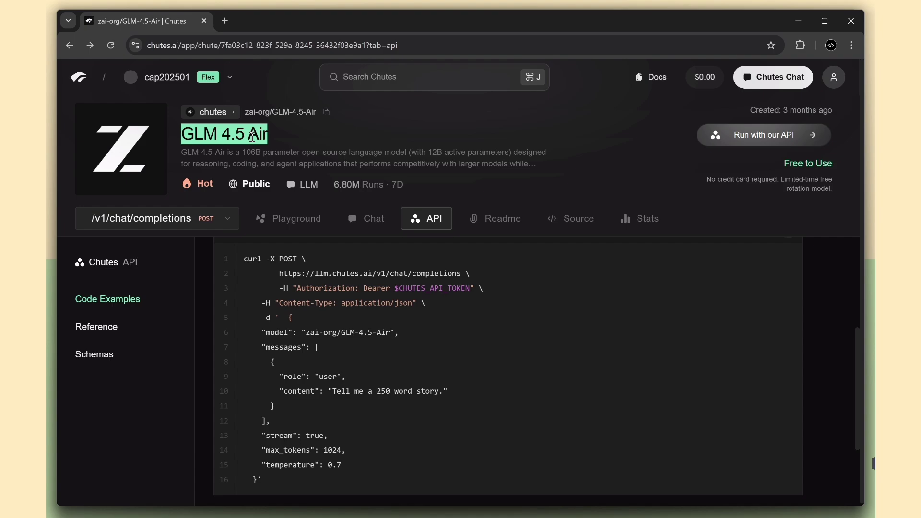
{"action": "mouse_move", "coordinate": [790, 173]}
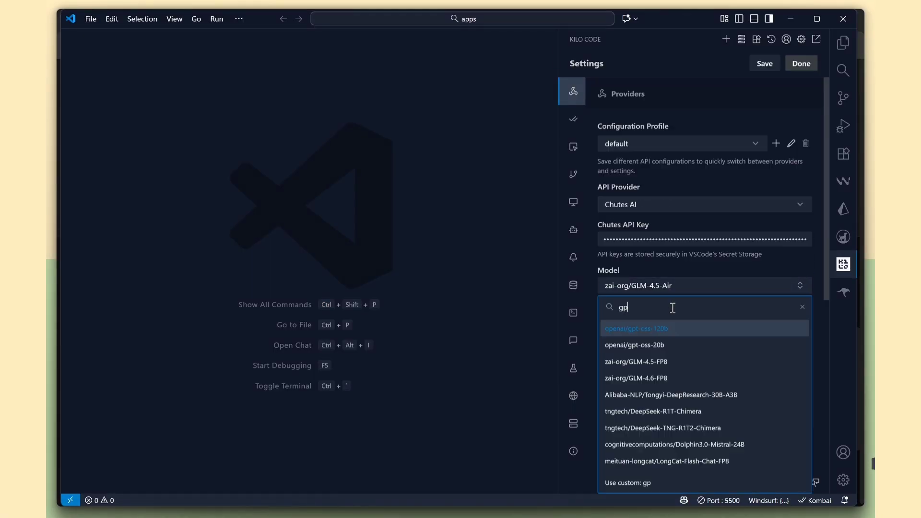
Choose the zai-org/GLM-4.5-Air model and save the provider settings
{"action": "left_click", "coordinate": [635, 344]}
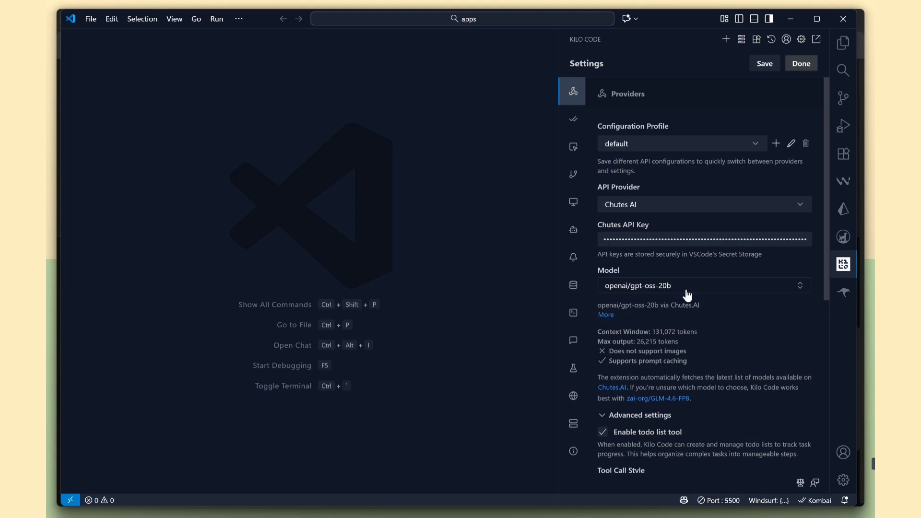
{"action": "type", "text": "glm"}
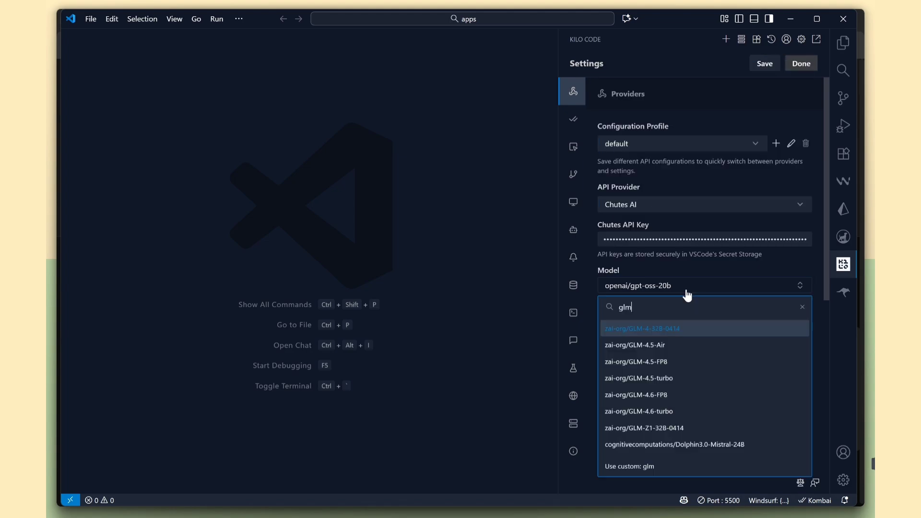
{"action": "left_click", "coordinate": [634, 344]}
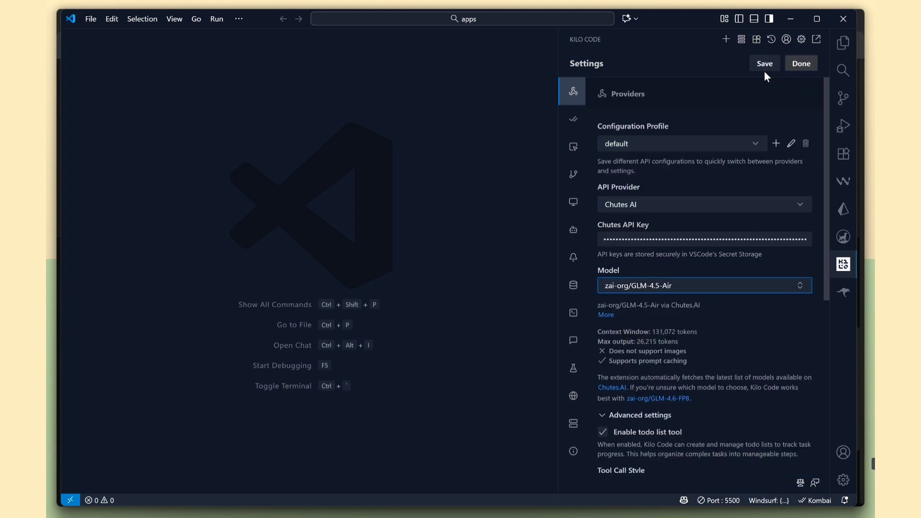
{"action": "left_click", "coordinate": [800, 64]}
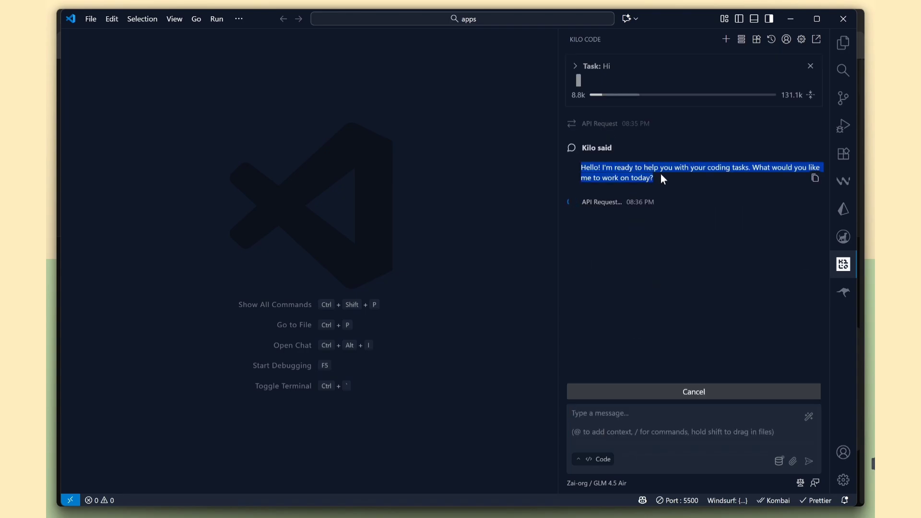
{"action": "mouse_move", "coordinate": [644, 201]}
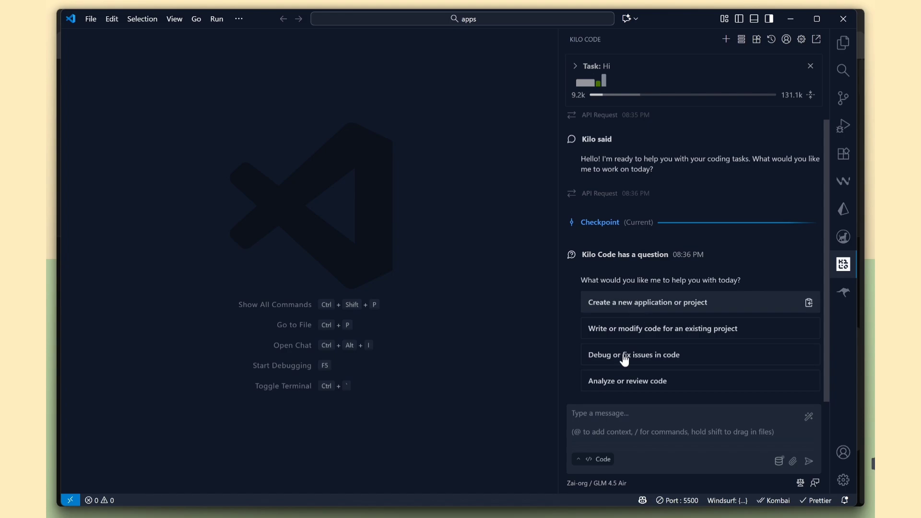
{"action": "mouse_move", "coordinate": [693, 370]}
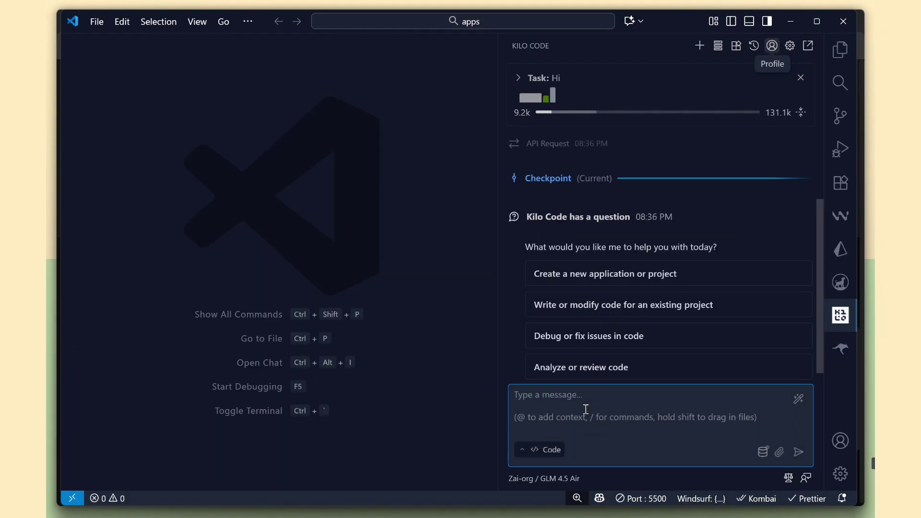
Send Kilo Code an enhanced prompt: 'create Modern SaaS landing page using html, css, js'
{"action": "type", "text": "create Modern SaaS landing page using html, css, js"}
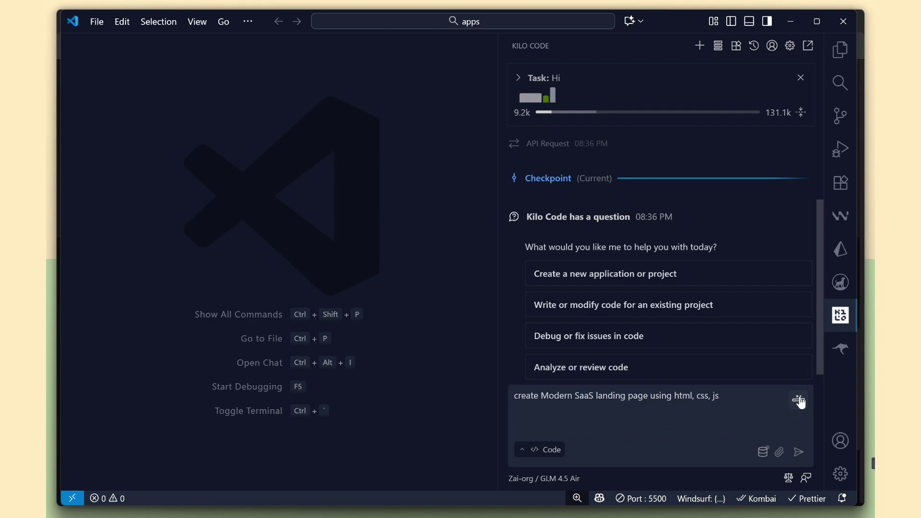
{"action": "left_click", "coordinate": [800, 401]}
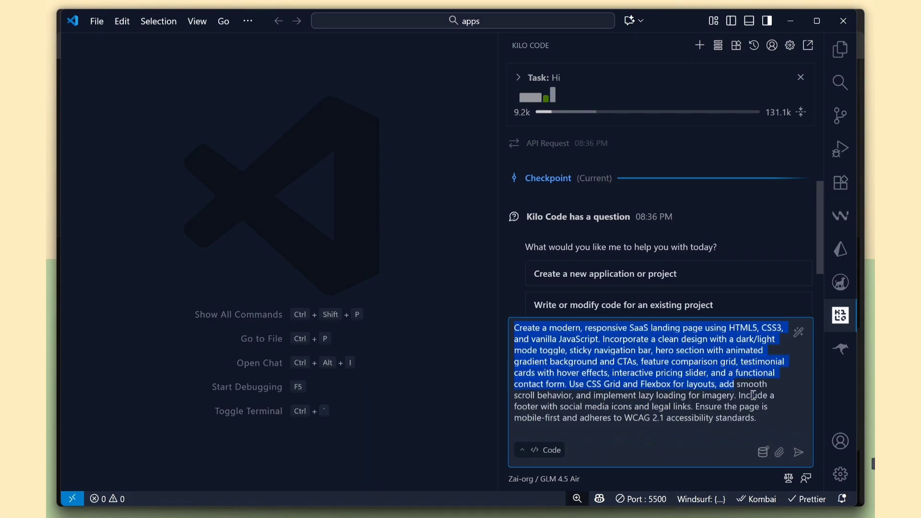
{"action": "mouse_move", "coordinate": [763, 452]}
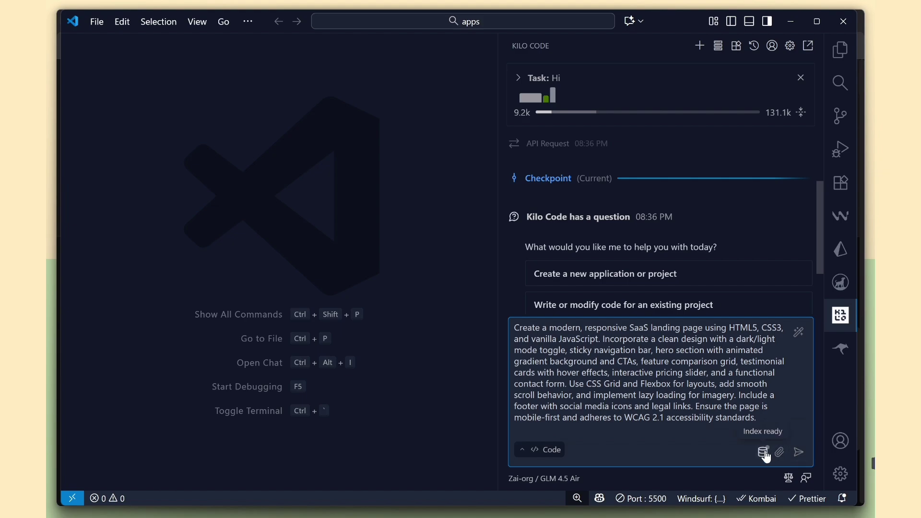
{"action": "left_click", "coordinate": [797, 452]}
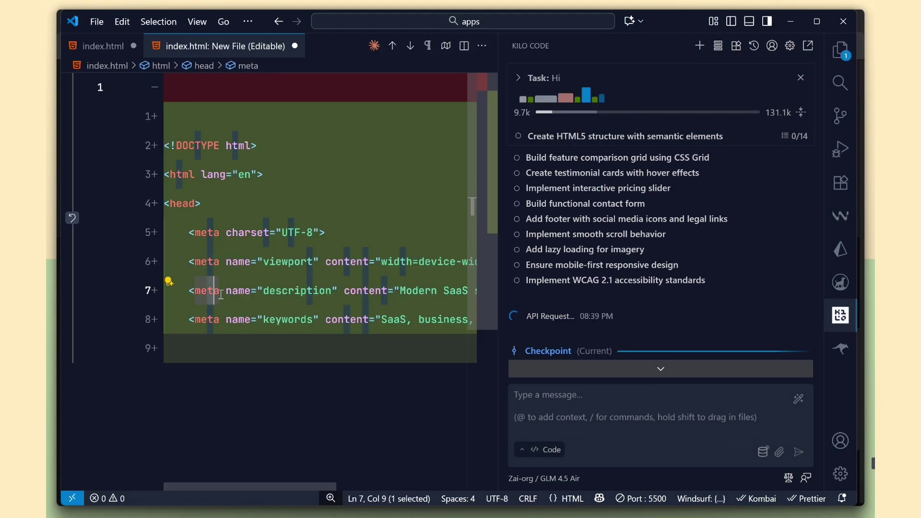
Scroll through Kilo Code's diffs as it writes index.html, styles.css and script.js
{"action": "scroll", "scroll_direction": "down", "scroll_amount": 3}
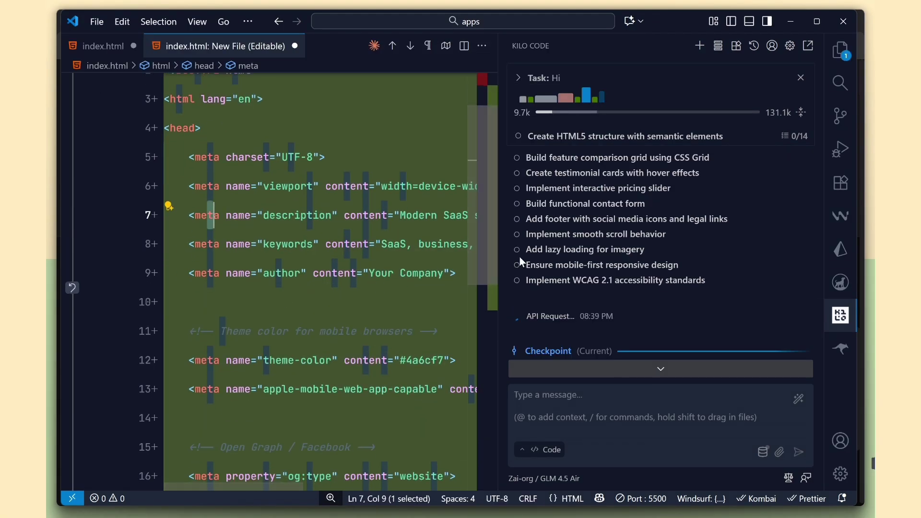
{"action": "scroll", "scroll_direction": "down", "scroll_amount": 3}
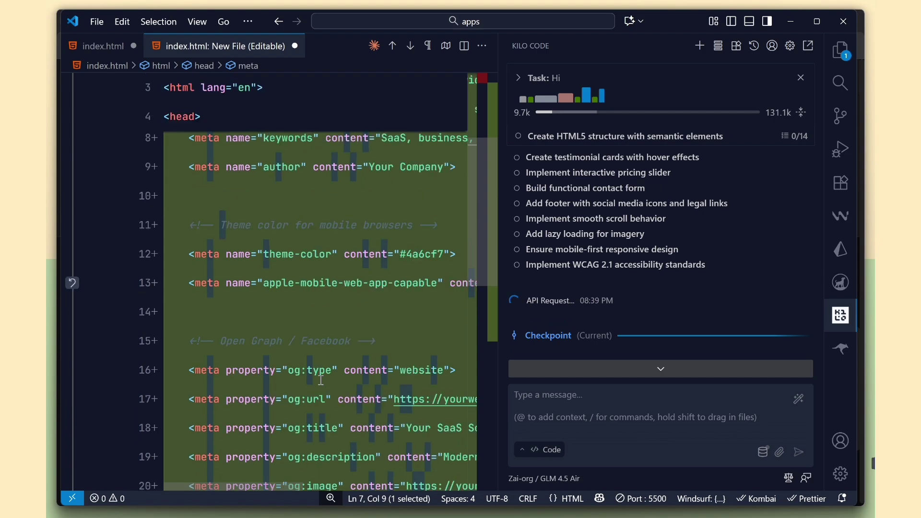
{"action": "scroll", "scroll_direction": "down", "scroll_amount": 3}
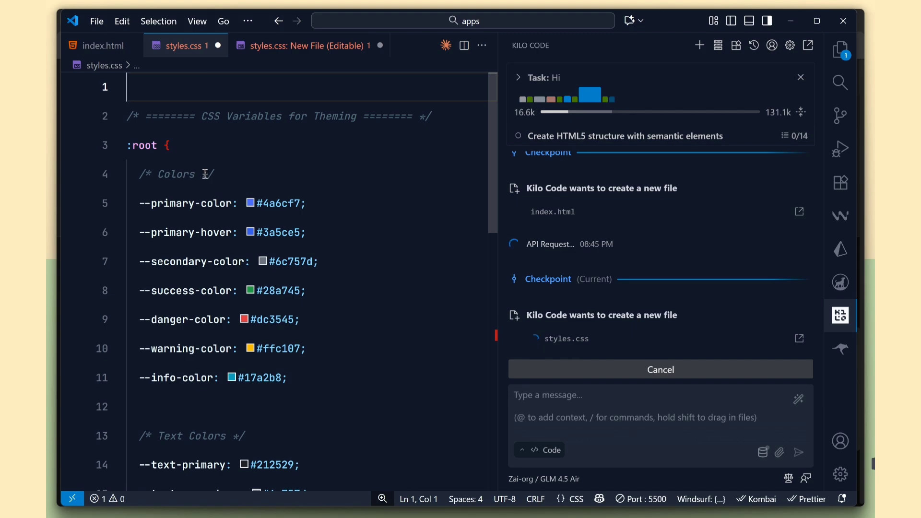
{"action": "scroll", "scroll_direction": "down", "scroll_amount": 3}
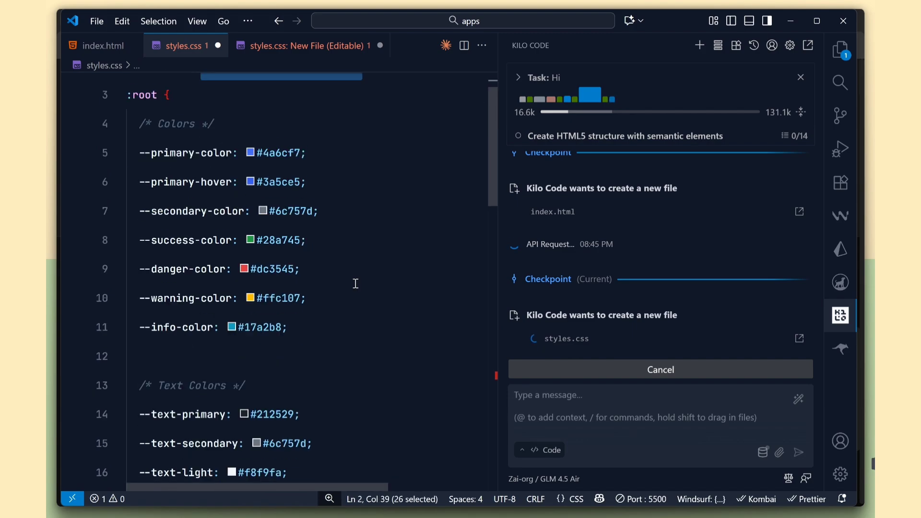
{"action": "scroll", "scroll_direction": "down", "scroll_amount": 3}
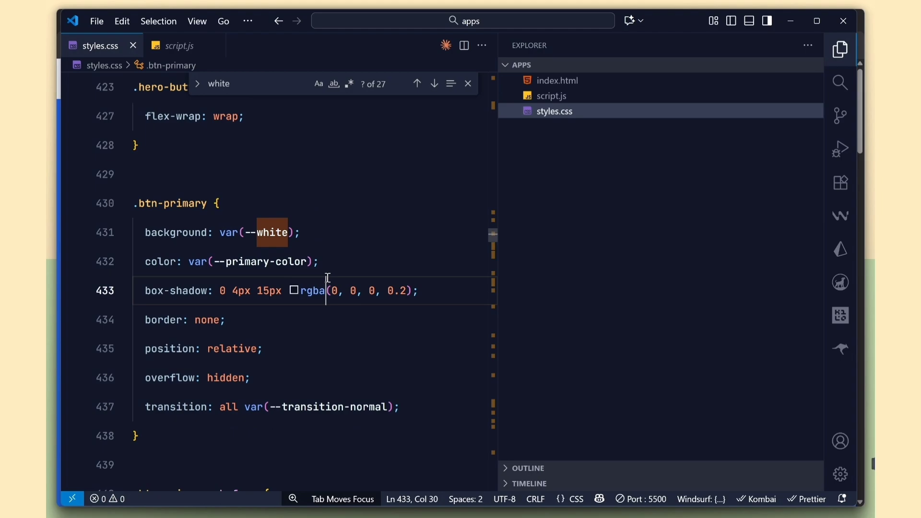
{"action": "scroll", "scroll_direction": "up", "scroll_amount": 3}
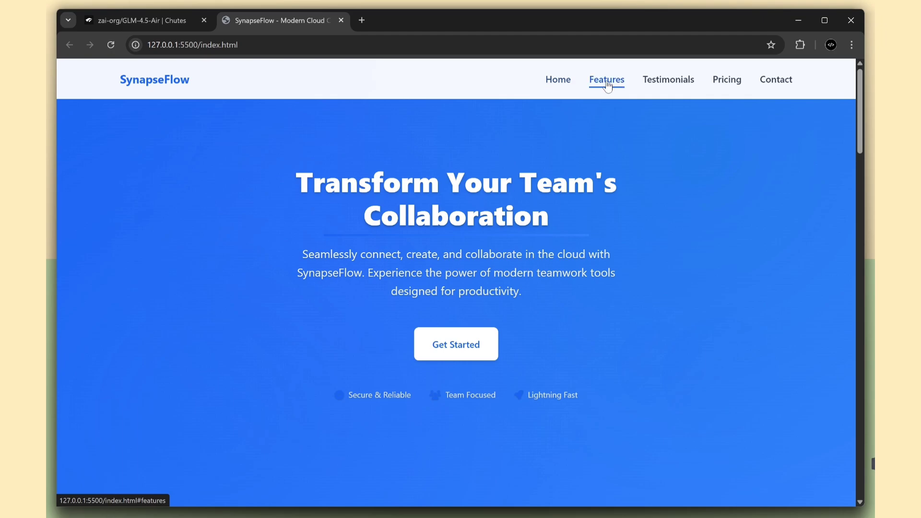
Check the SynapseFlow Features section and its mobile layout with DevTools open
{"action": "left_click", "coordinate": [726, 80]}
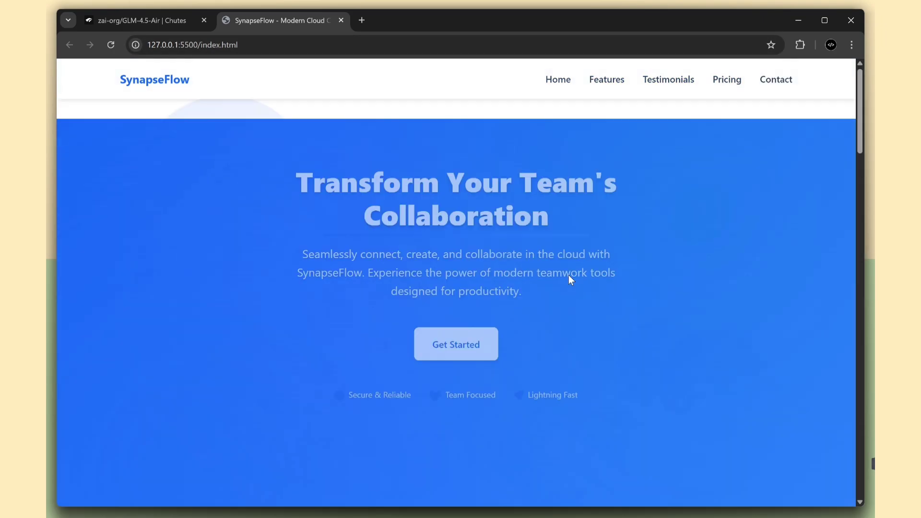
{"action": "key", "text": "F12"}
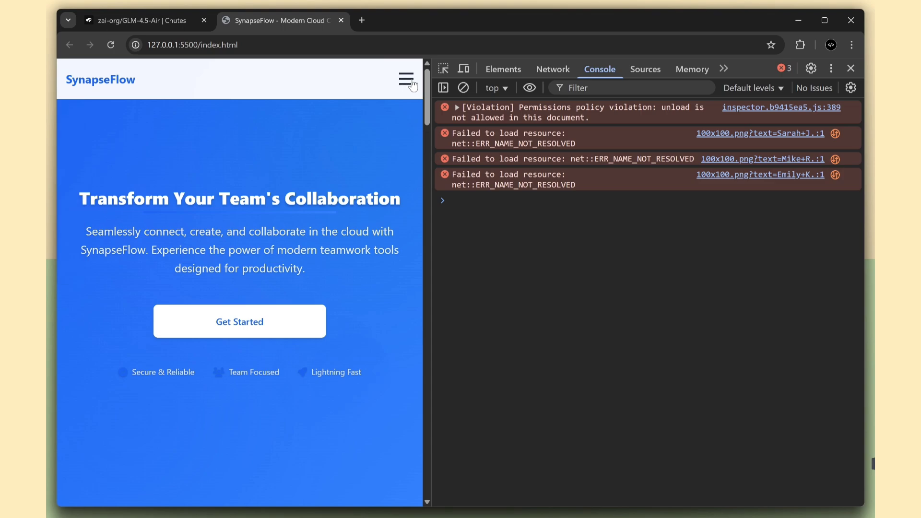
{"action": "scroll", "scroll_direction": "down", "scroll_amount": 3}
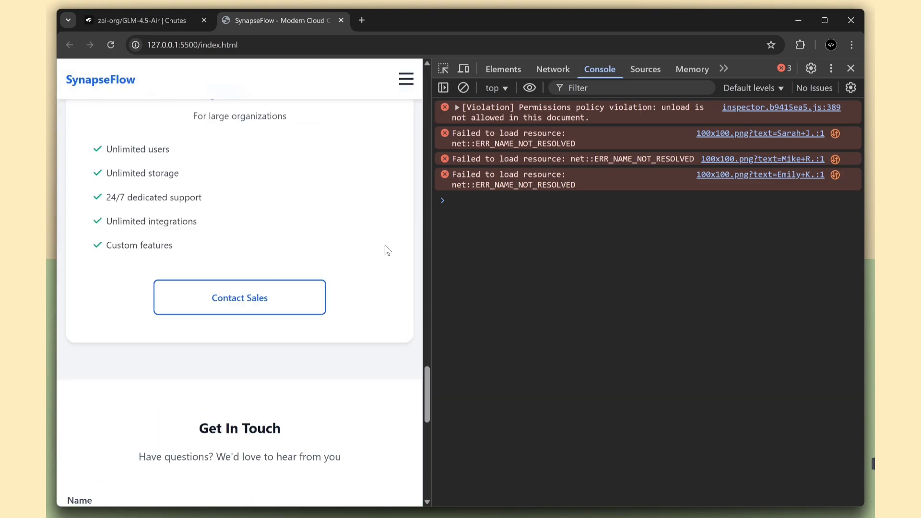
{"action": "left_click", "coordinate": [850, 68]}
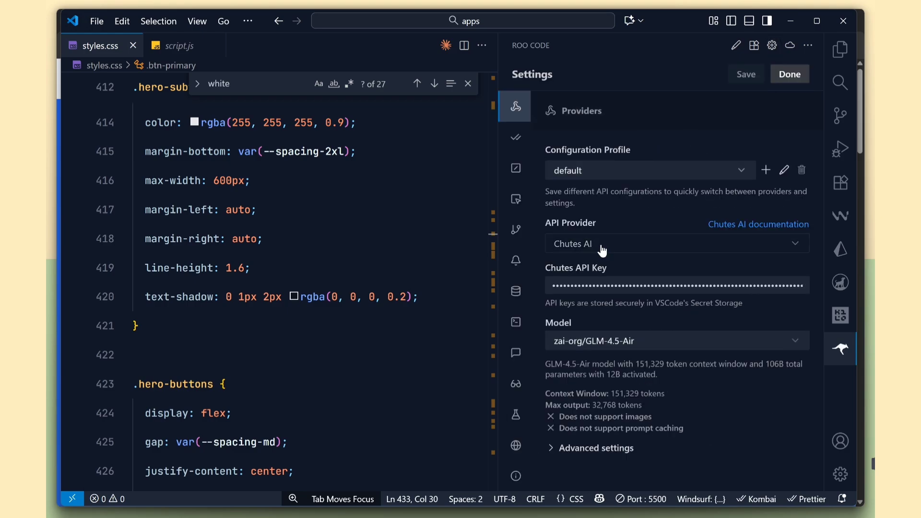
Configure Roo Code with the Chutes AI provider, API key and zai-org/GLM-4.5-Air model, then finish settings
{"action": "left_click", "coordinate": [676, 285]}
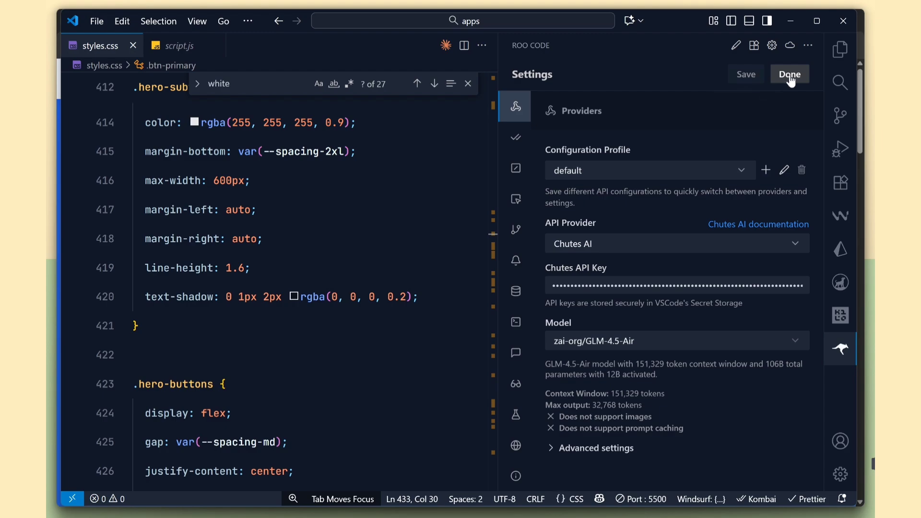
{"action": "left_click", "coordinate": [789, 73]}
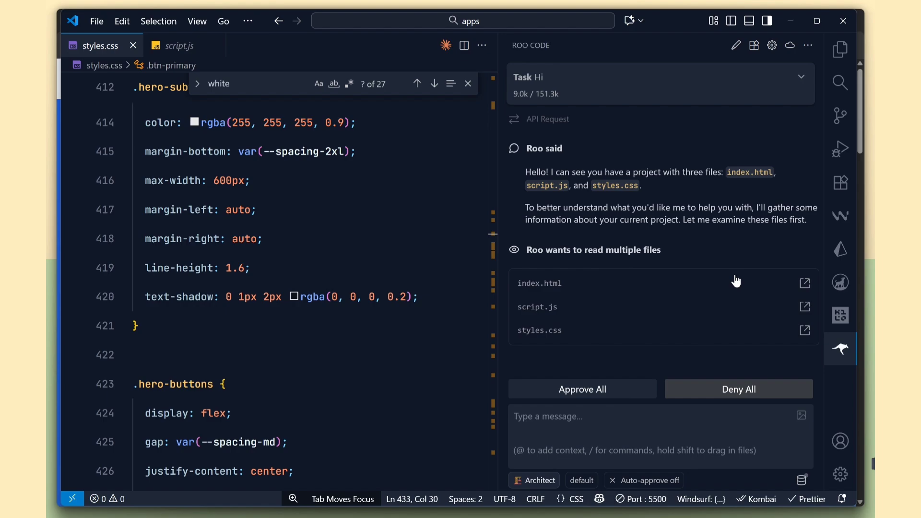
{"action": "mouse_move", "coordinate": [825, 469]}
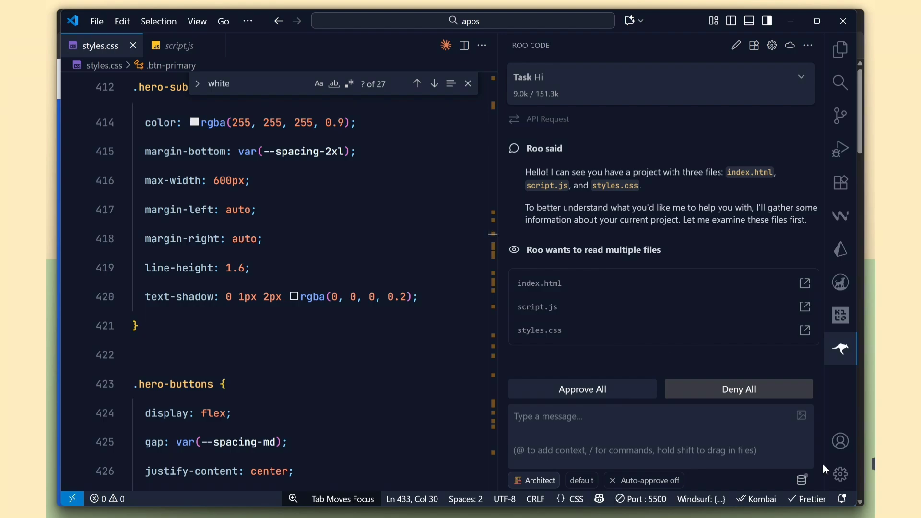